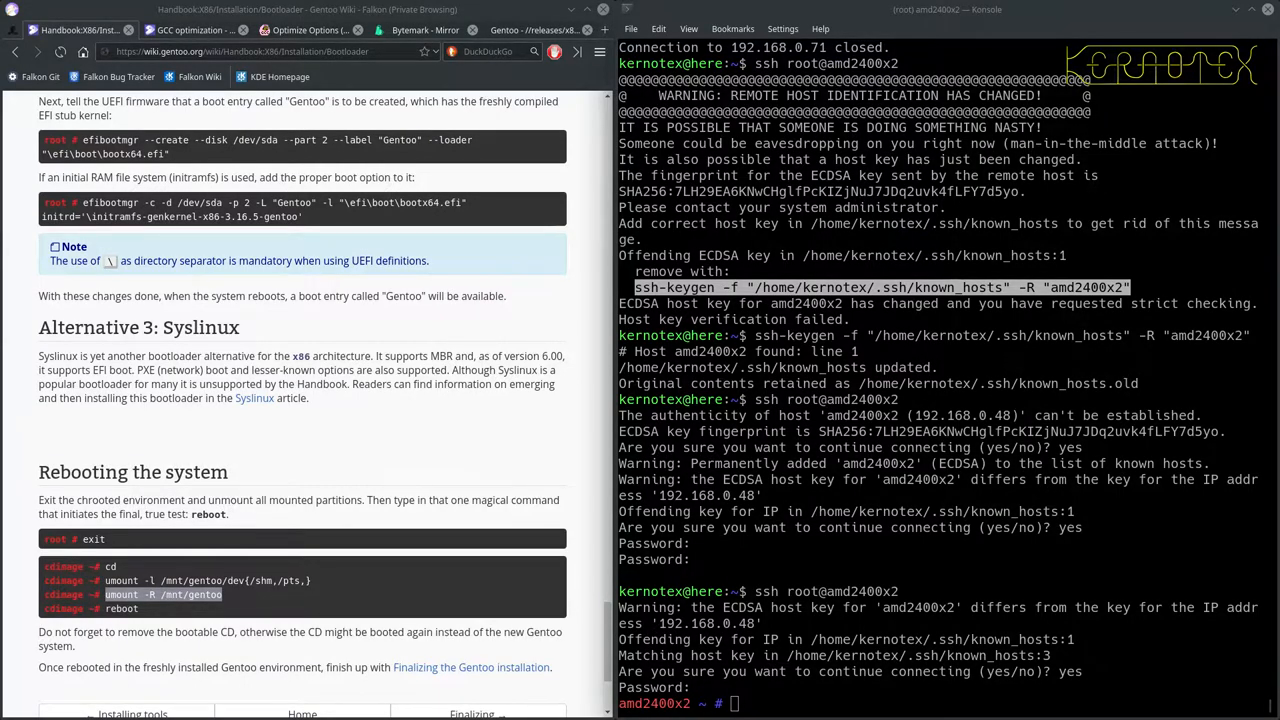
pyautogui.moveTo(284, 78)
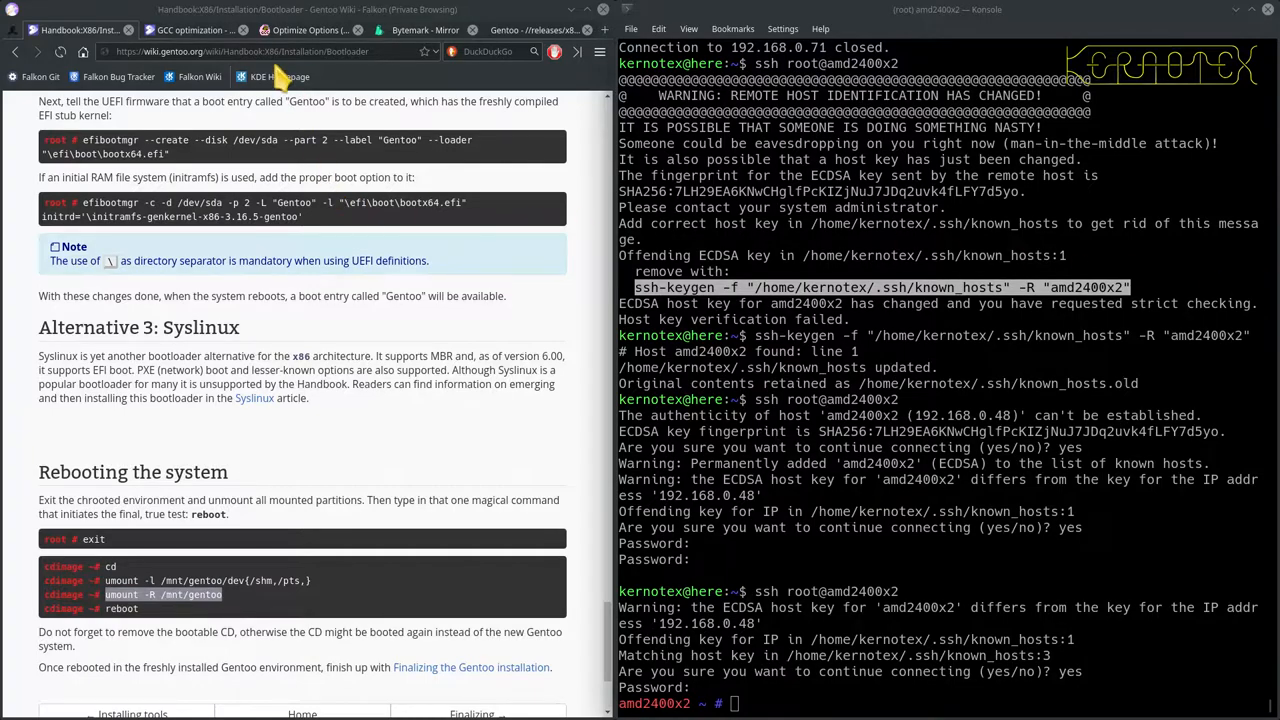
# - Bring up the 'GCC optimization - Gentoo Wiki' article on detecting CPU flags with cpuid2cpuflags
pyautogui.click(190, 30)
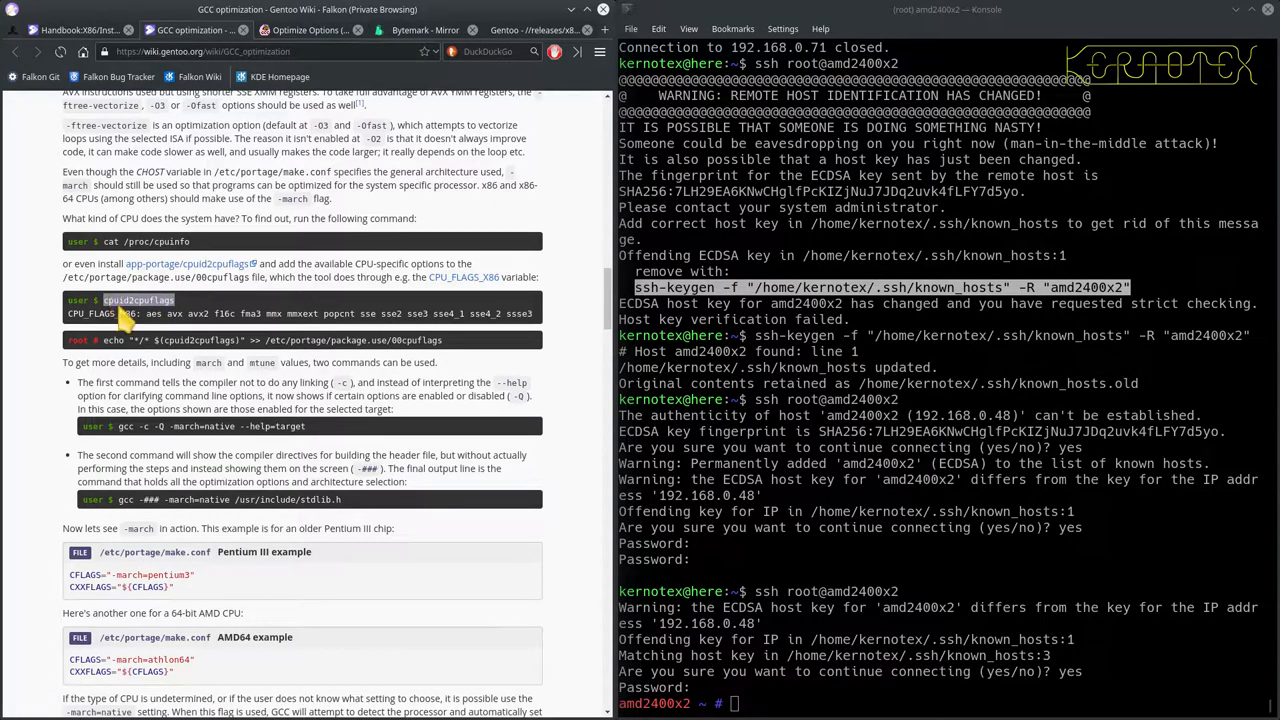
pyautogui.moveTo(310, 336)
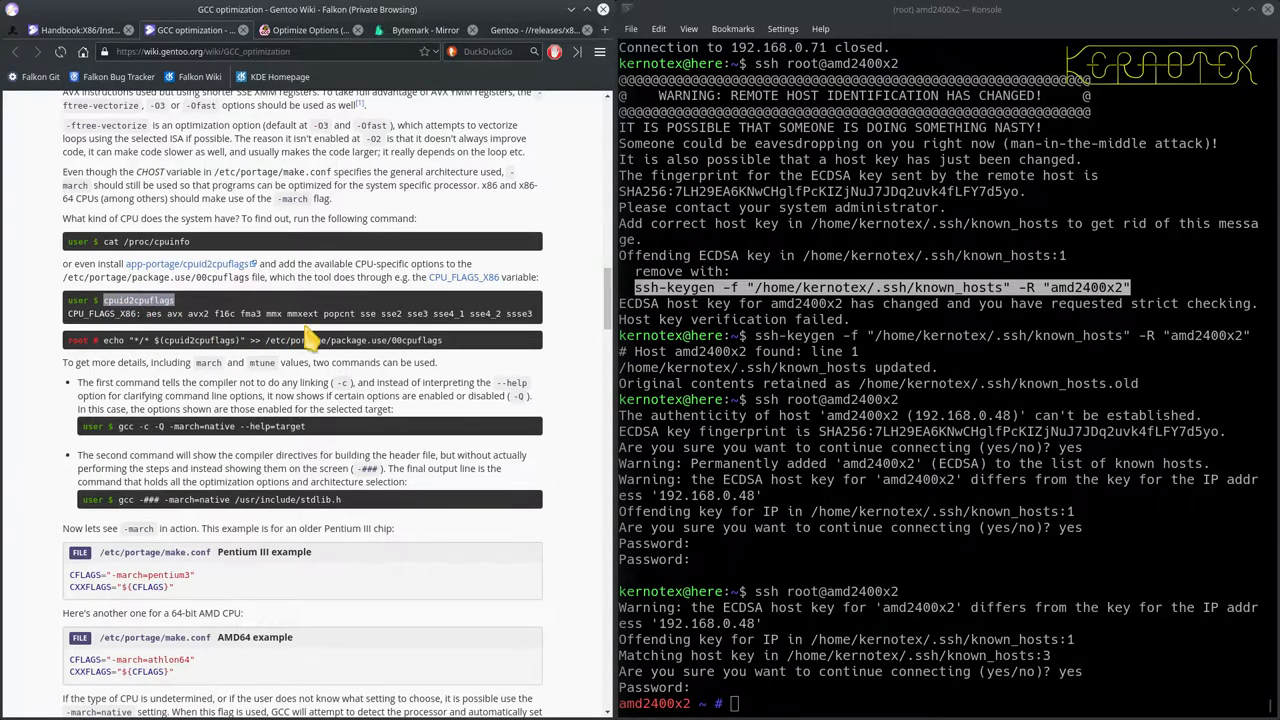
pyautogui.moveTo(284, 322)
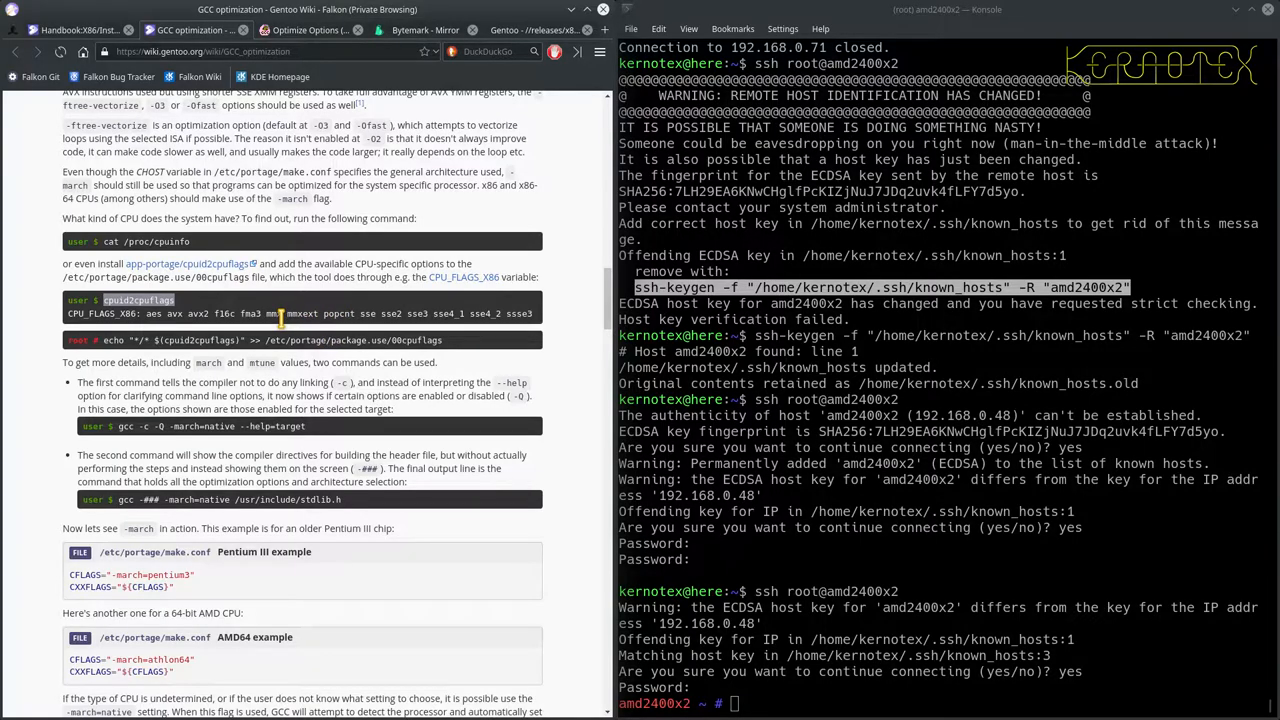
pyautogui.moveTo(250, 336)
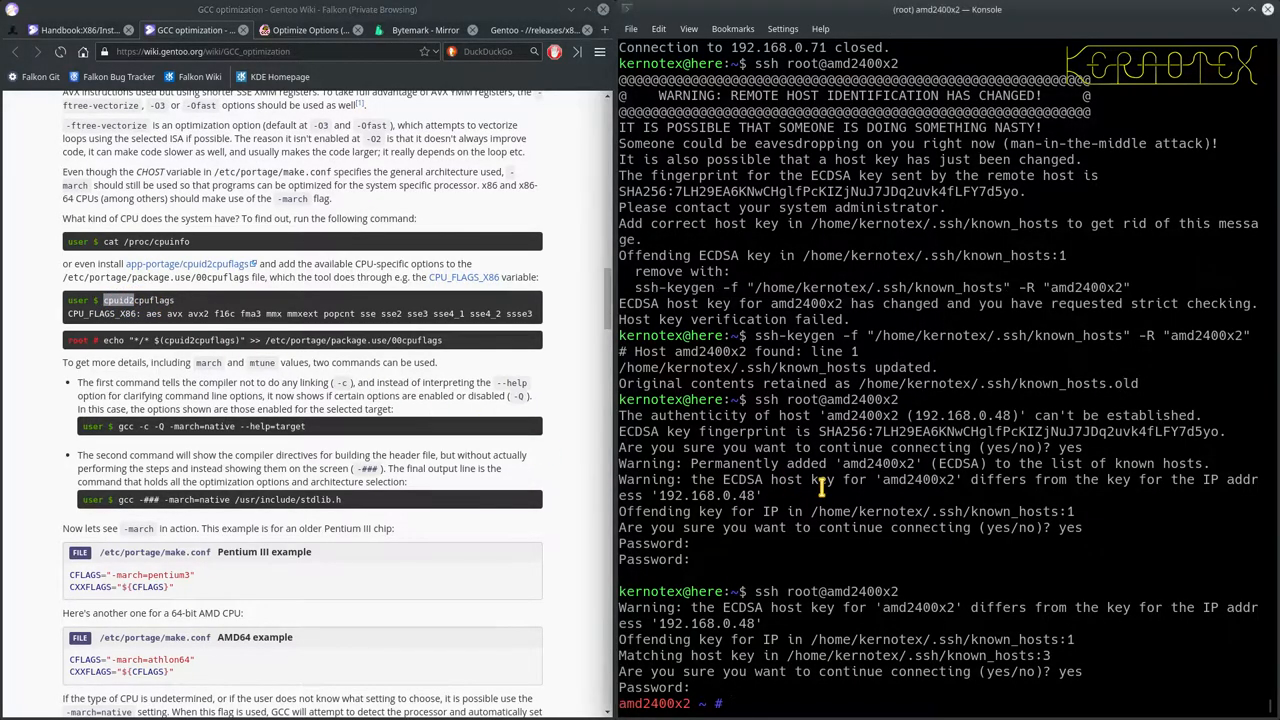
# - Attempt 'emerge cpuid2 -av' and 'emerge cpuid2cpu -av', letting Portage suggest app-portage/cpuid2cpuflags
pyautogui.write('emerge')
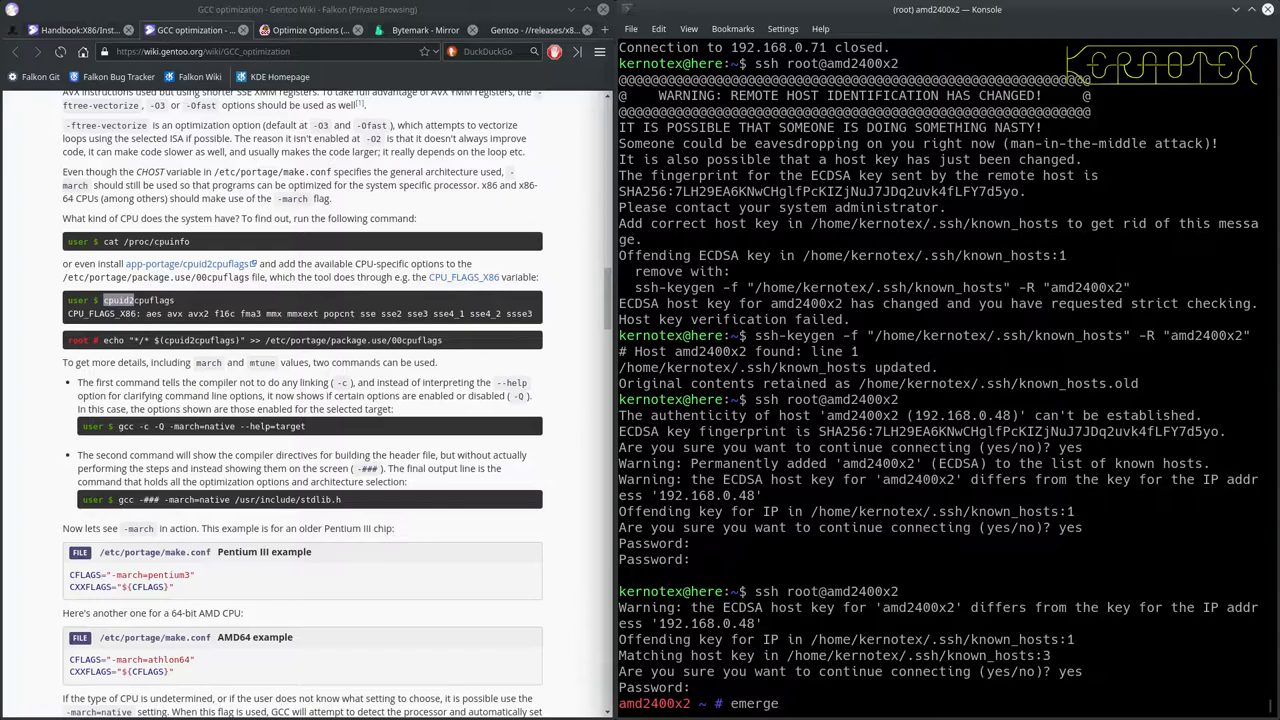
pyautogui.write('cpuid2 -av')
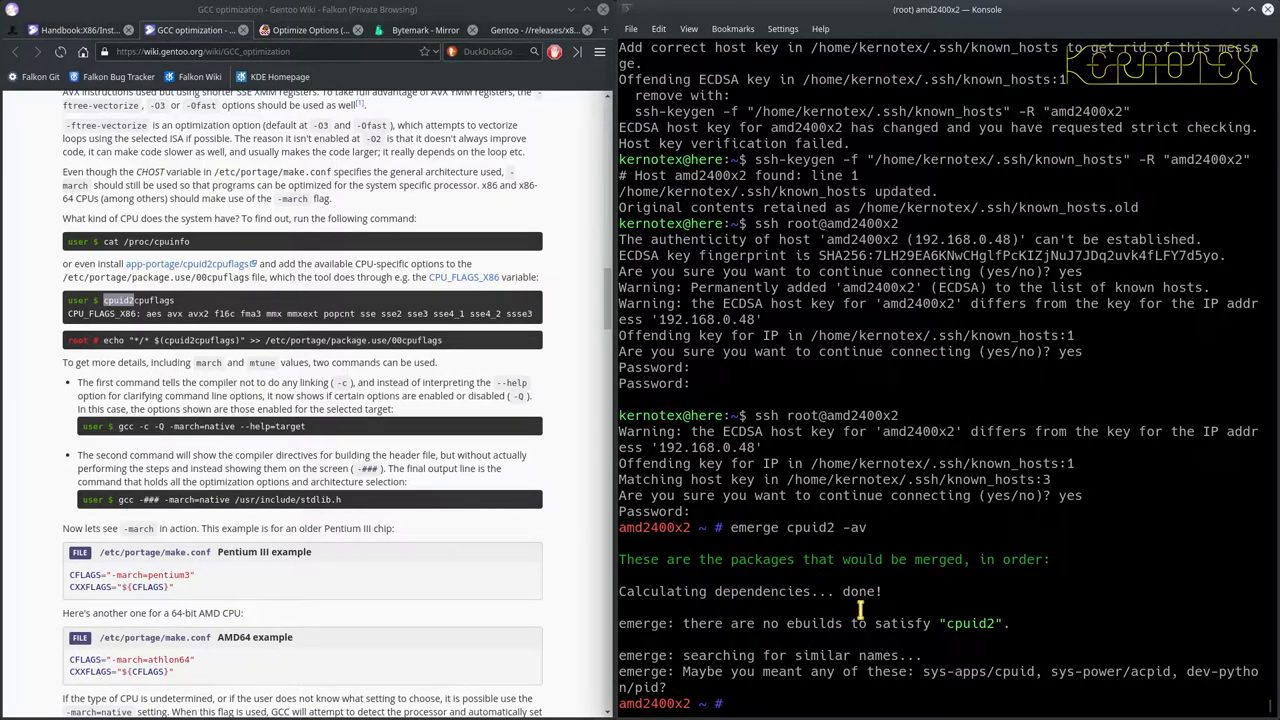
pyautogui.write('emerge cpuid2 -av')
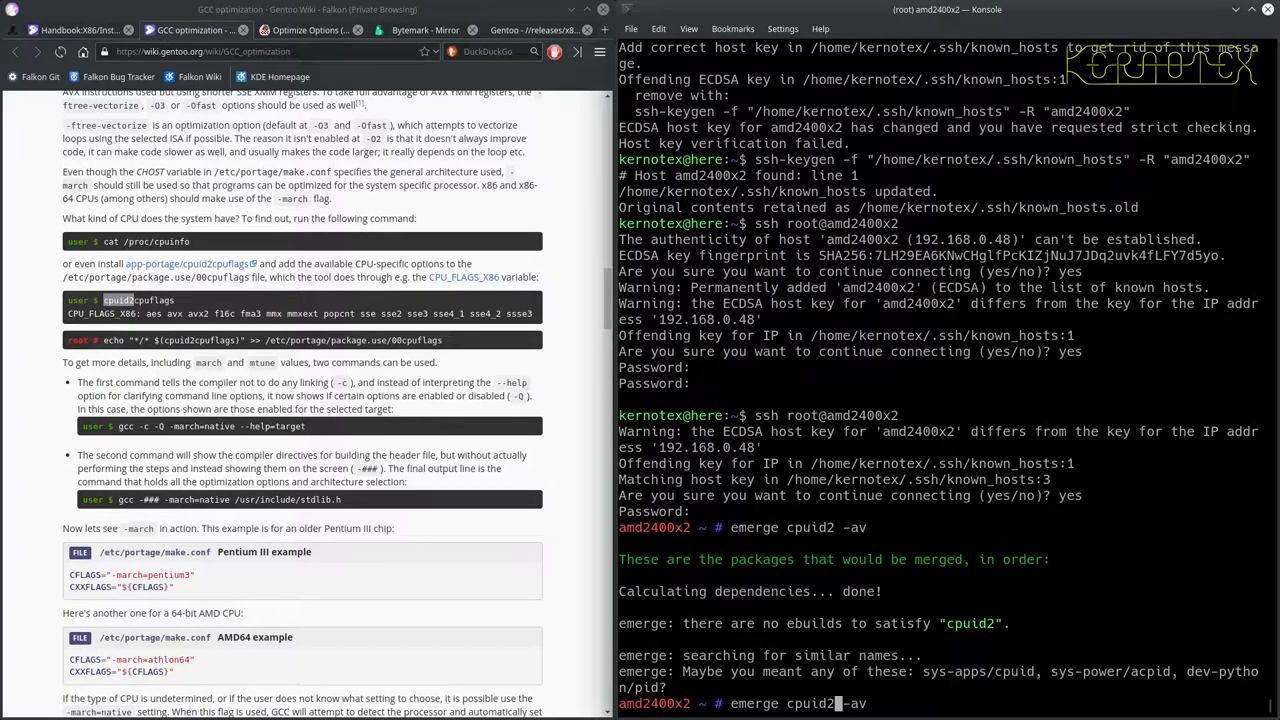
pyautogui.write('cpu')
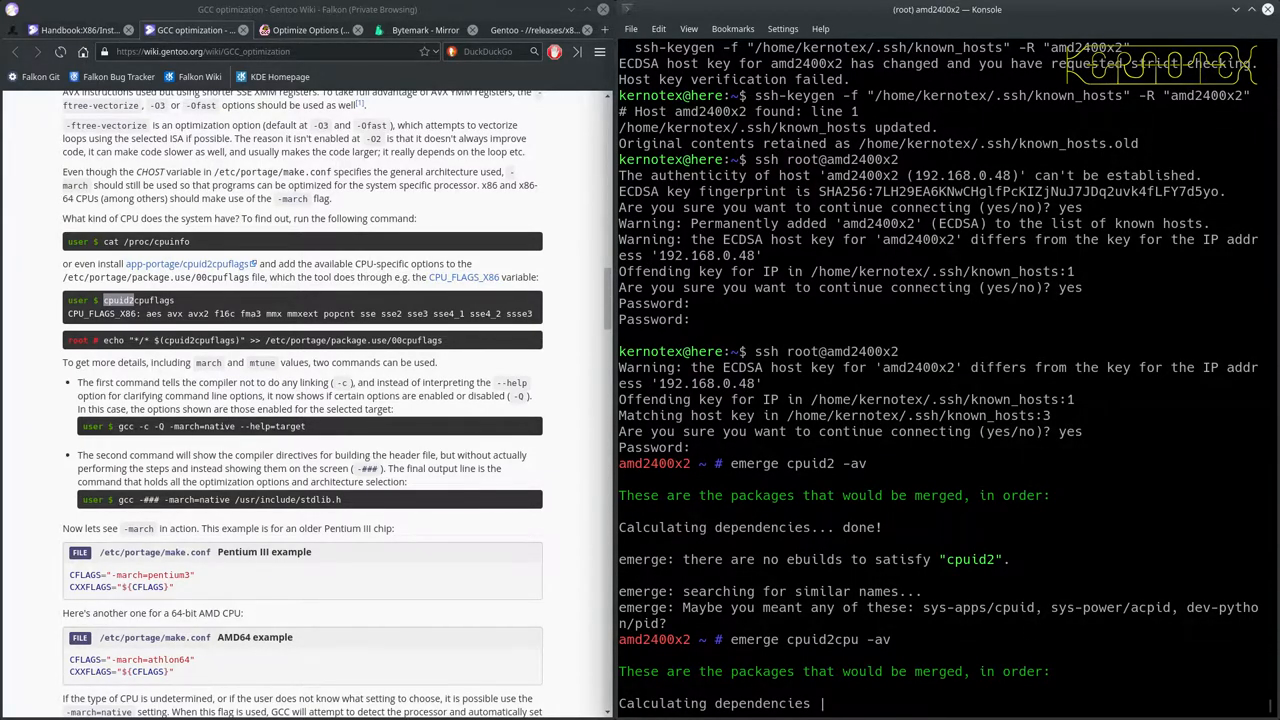
pyautogui.scroll(-3)
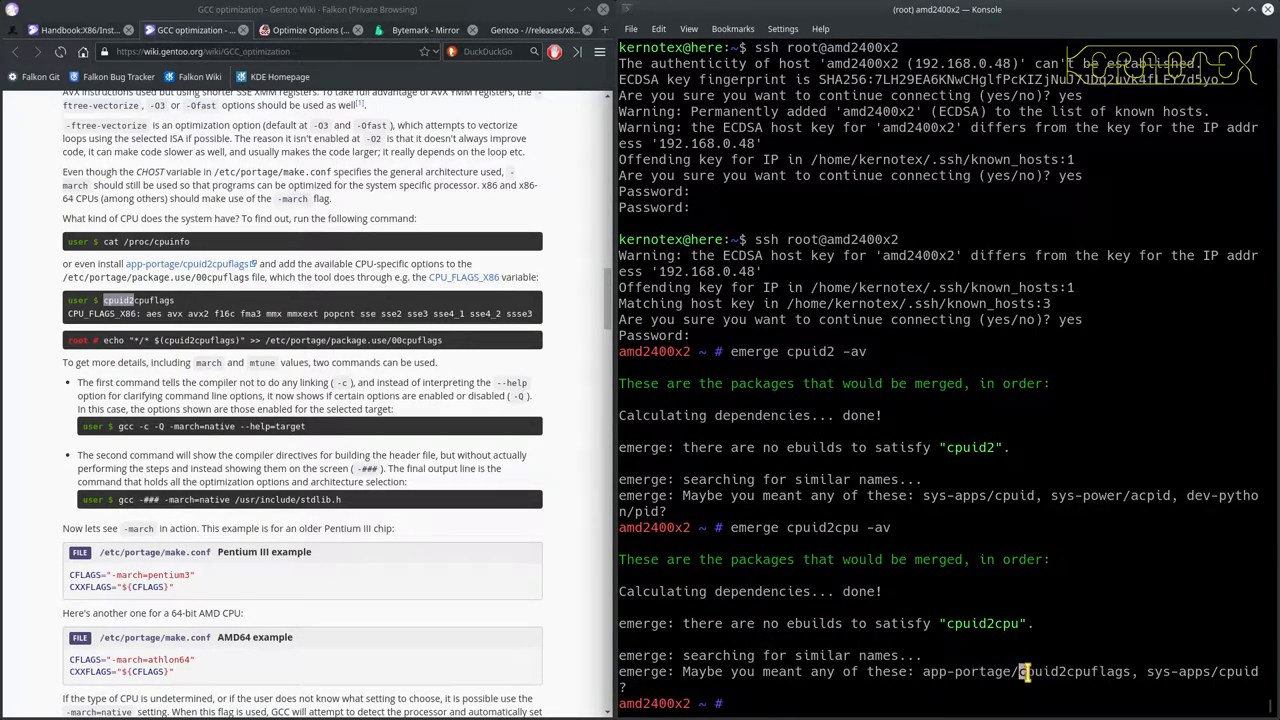
# - Reuse the previous emerge command with the corrected name to run 'emerge cpuid2cpuflags -av'
pyautogui.doubleClick(1072, 672)
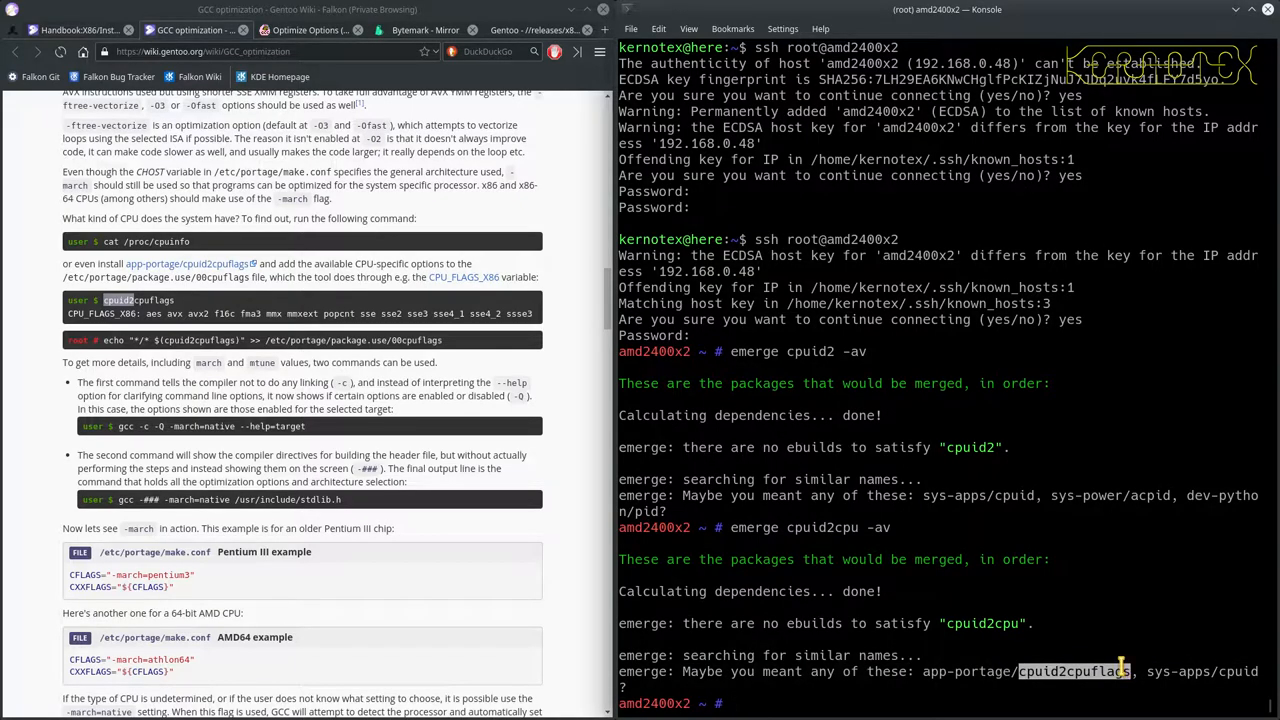
pyautogui.write('emerge cpuid2cpu -av')
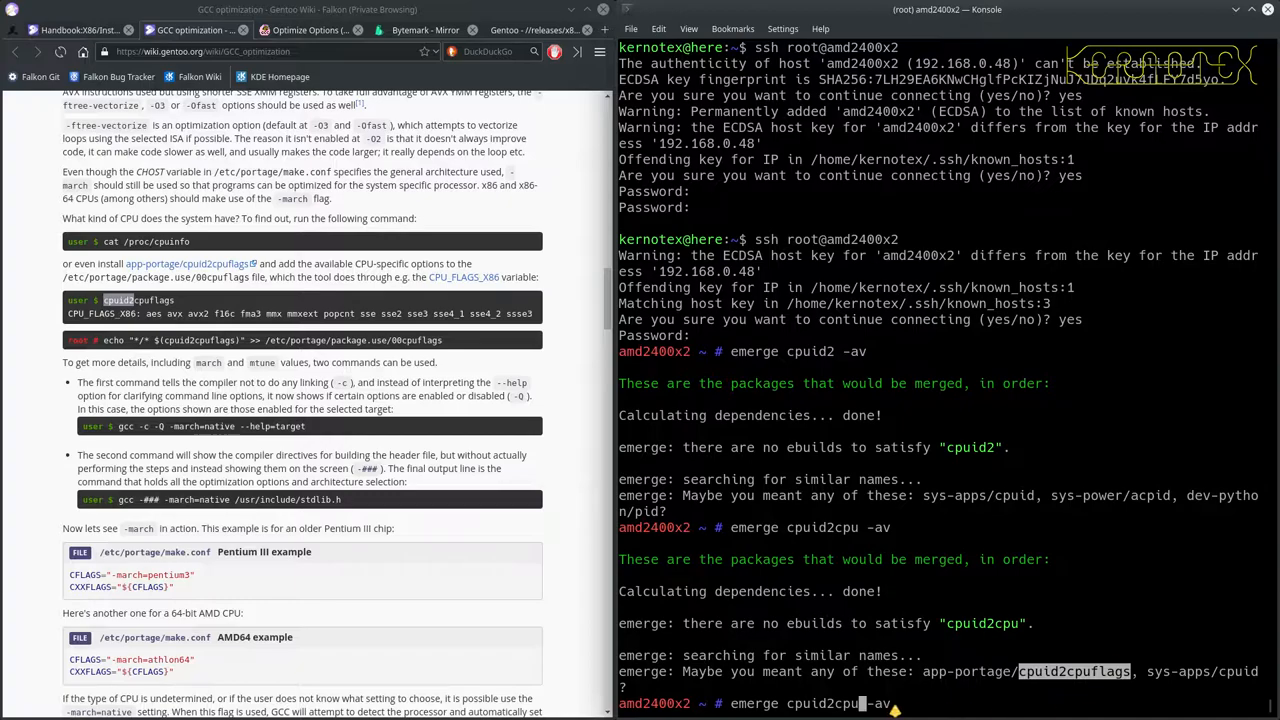
pyautogui.moveTo(1044, 664)
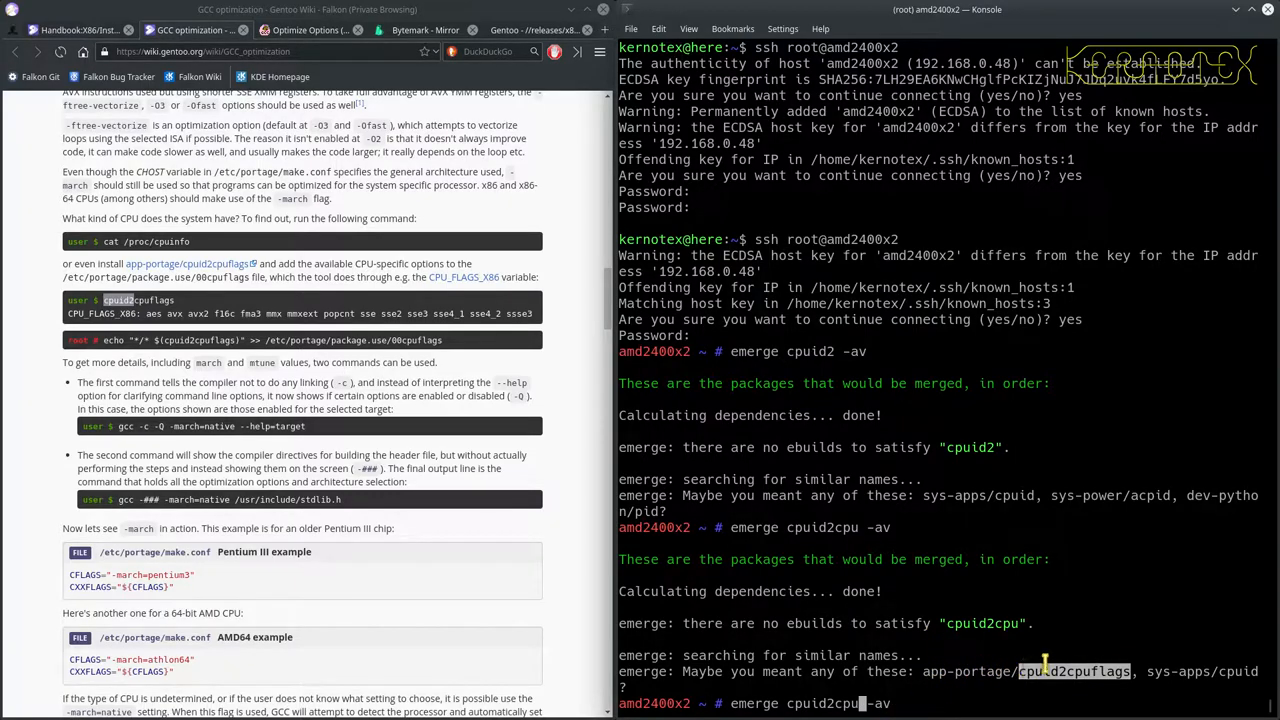
pyautogui.moveTo(924, 672)
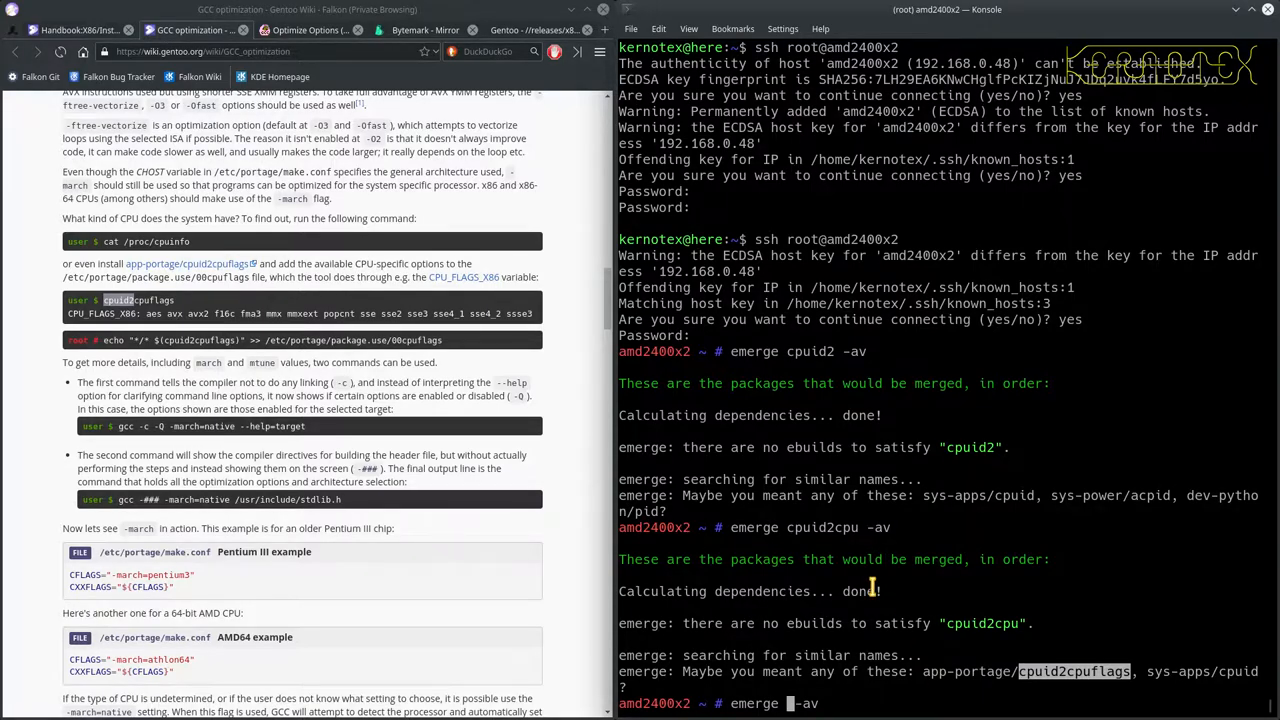
pyautogui.write('cpuid2cpuflags')
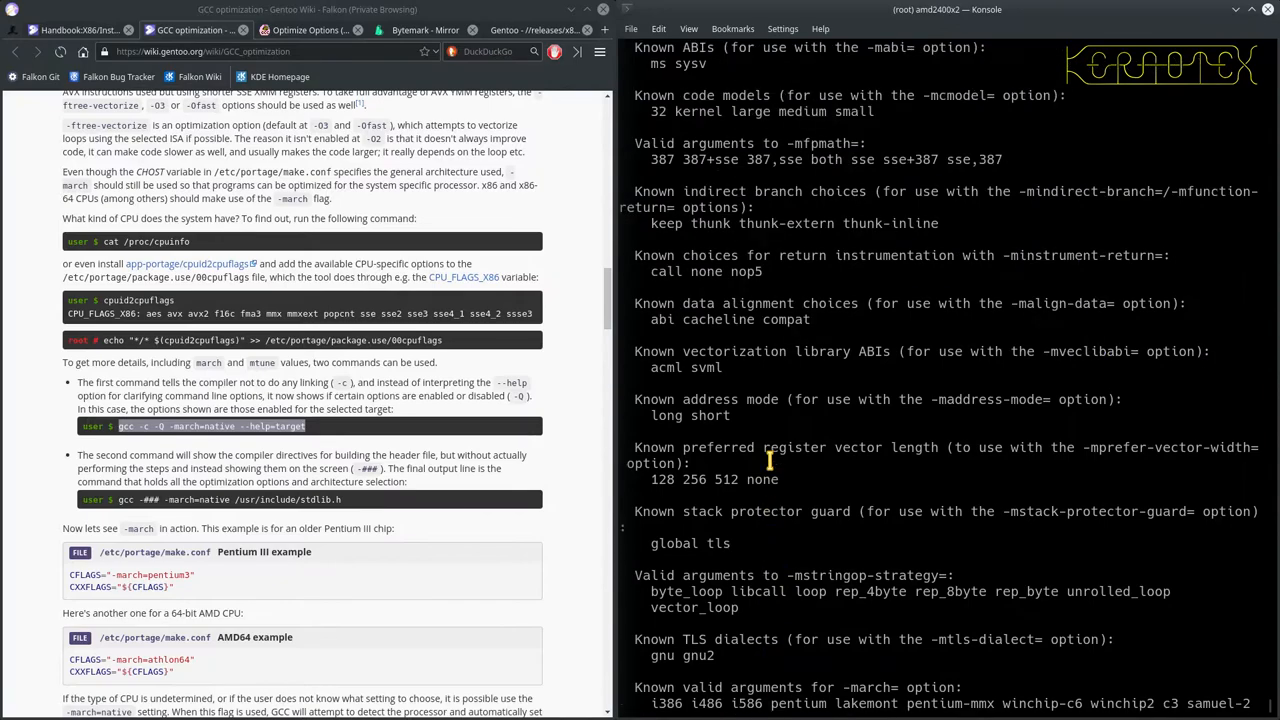
# - Run 'gcc -c -Q -march=native --help=target | grep -i athlon' to see -march and -mtune resolve to athlon-4
pyautogui.scroll(-3)
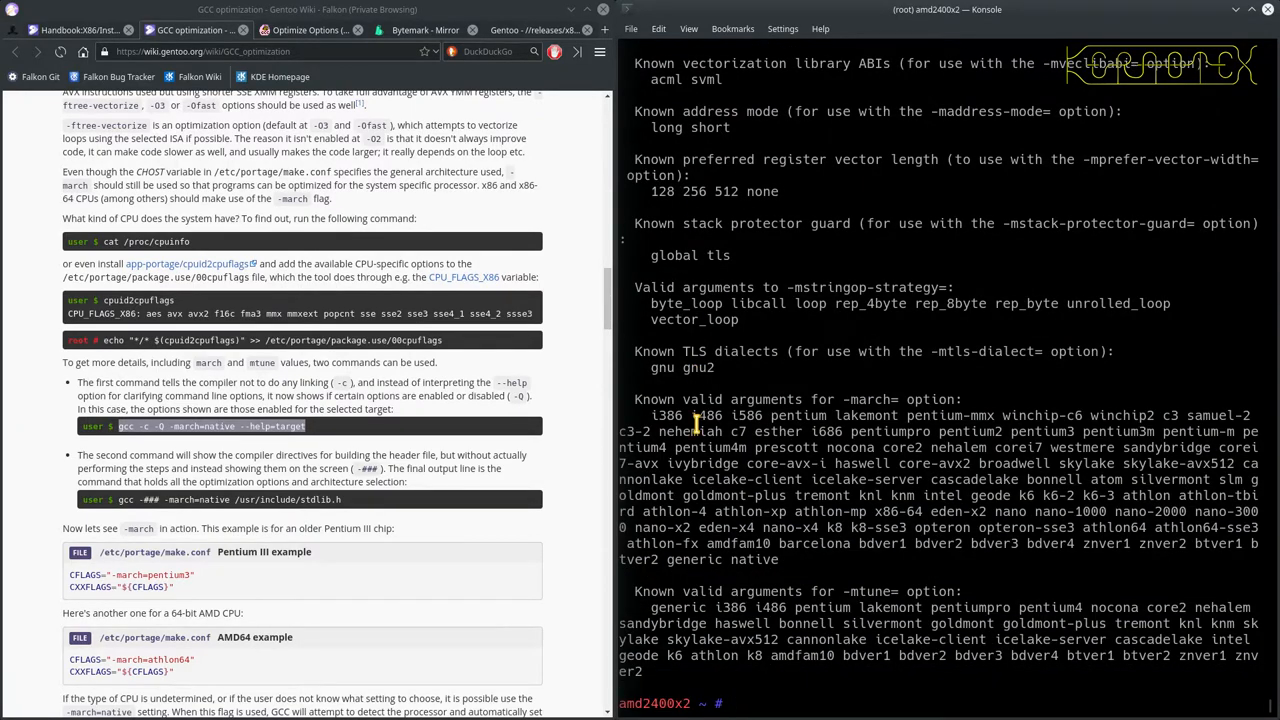
pyautogui.moveTo(788, 608)
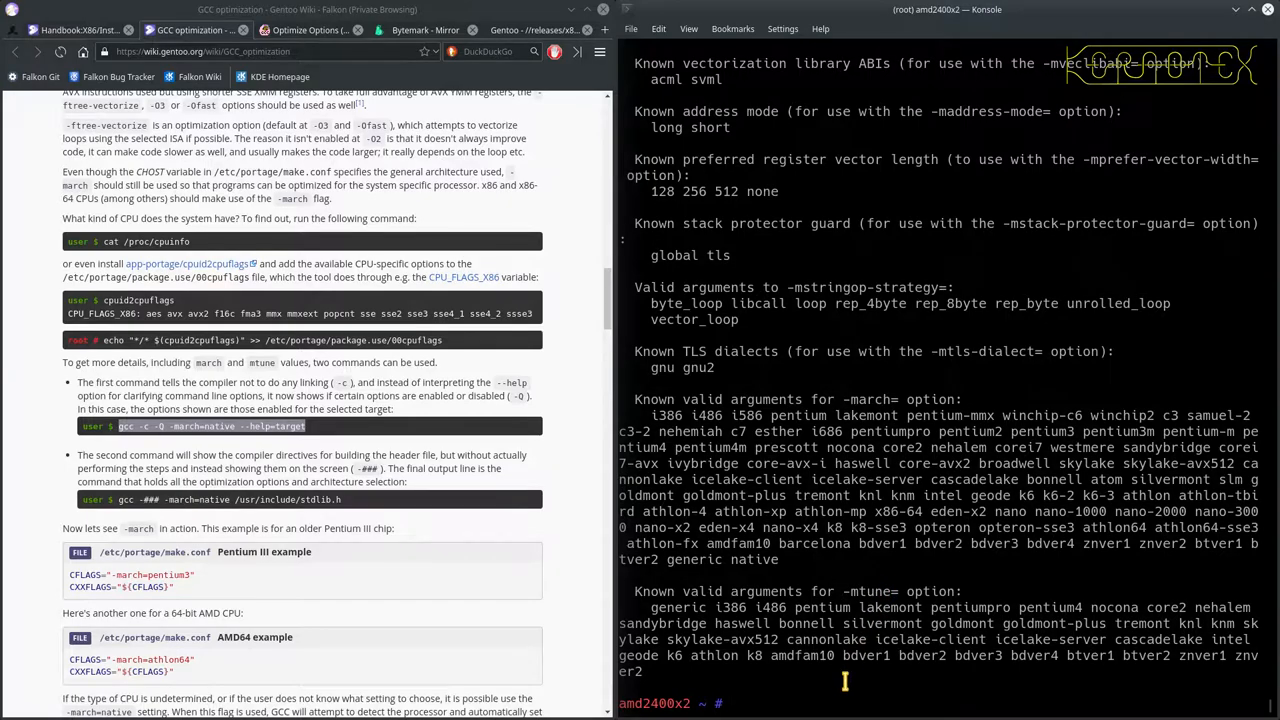
pyautogui.moveTo(788, 690)
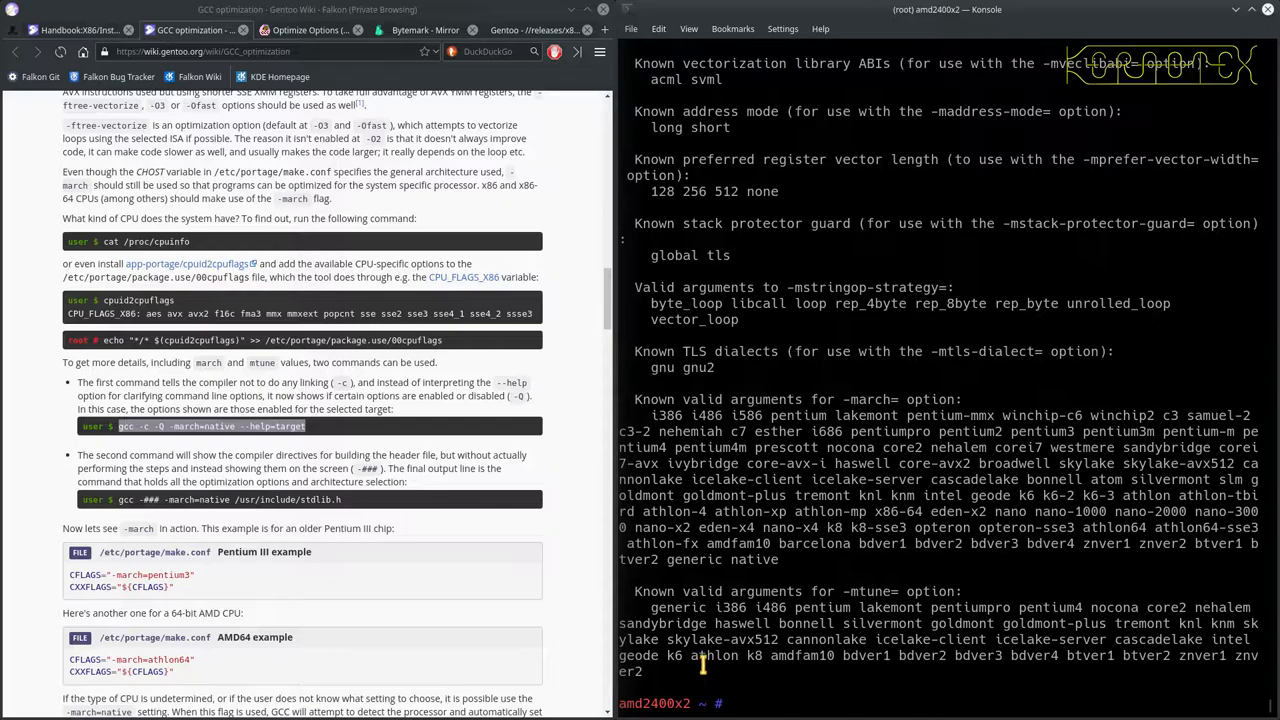
pyautogui.doubleClick(712, 656)
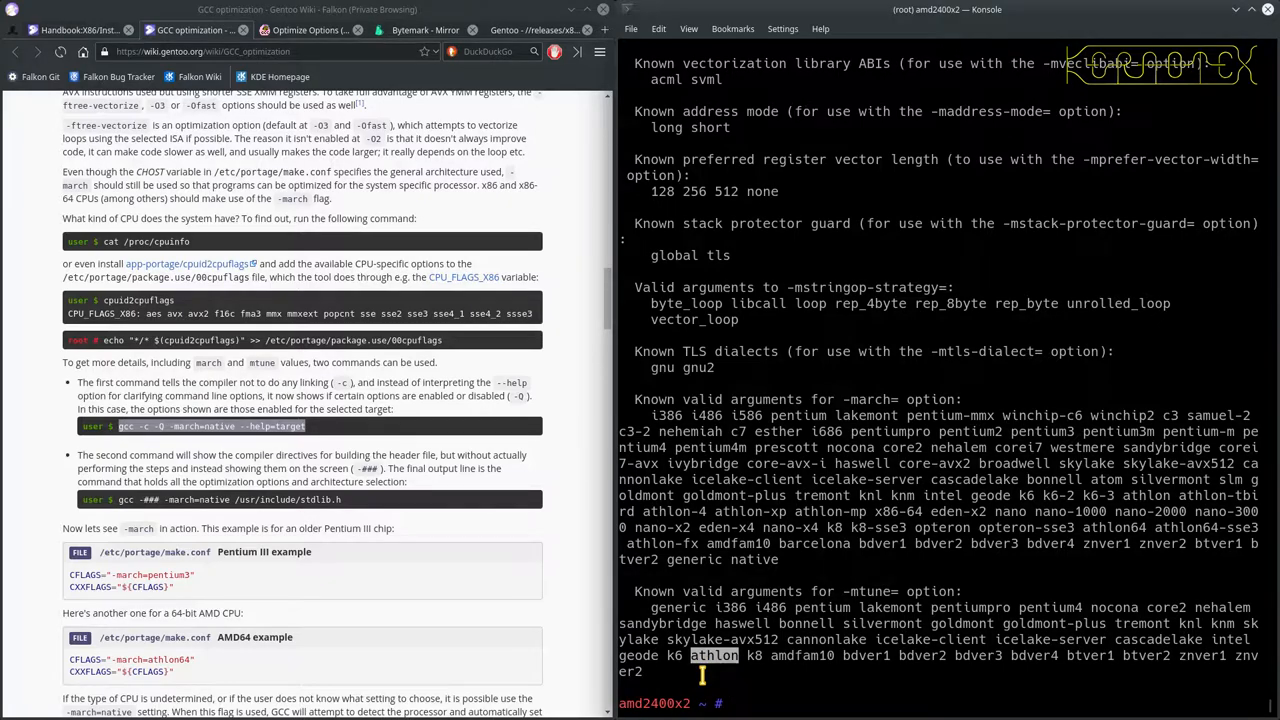
pyautogui.write('gcc -c -Q -march=native --help=target')
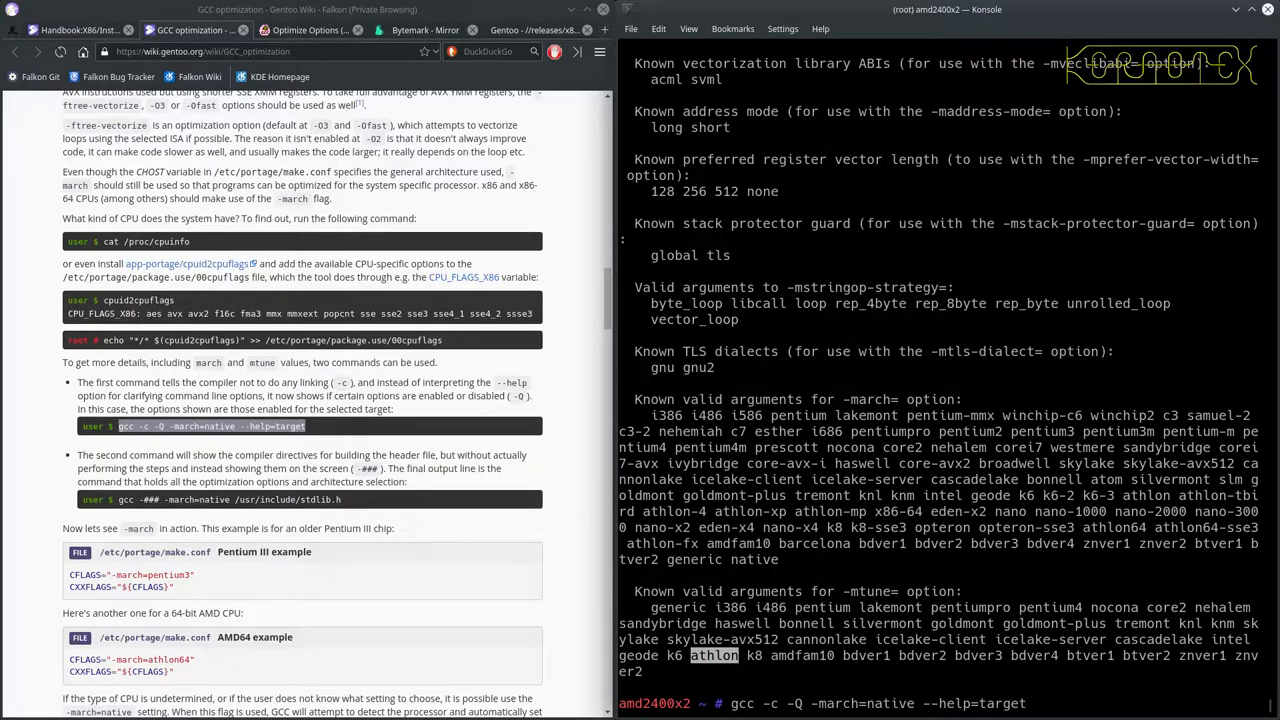
pyautogui.write('| grep')
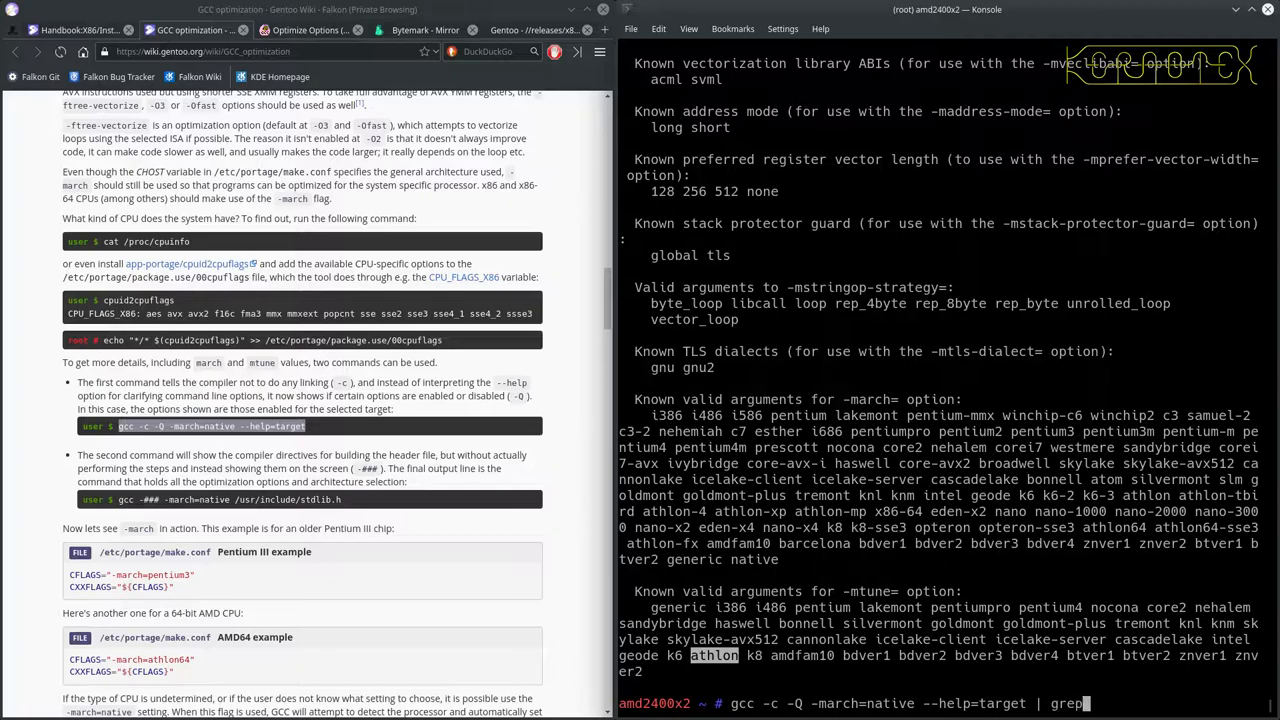
pyautogui.write('-i ath;lon')
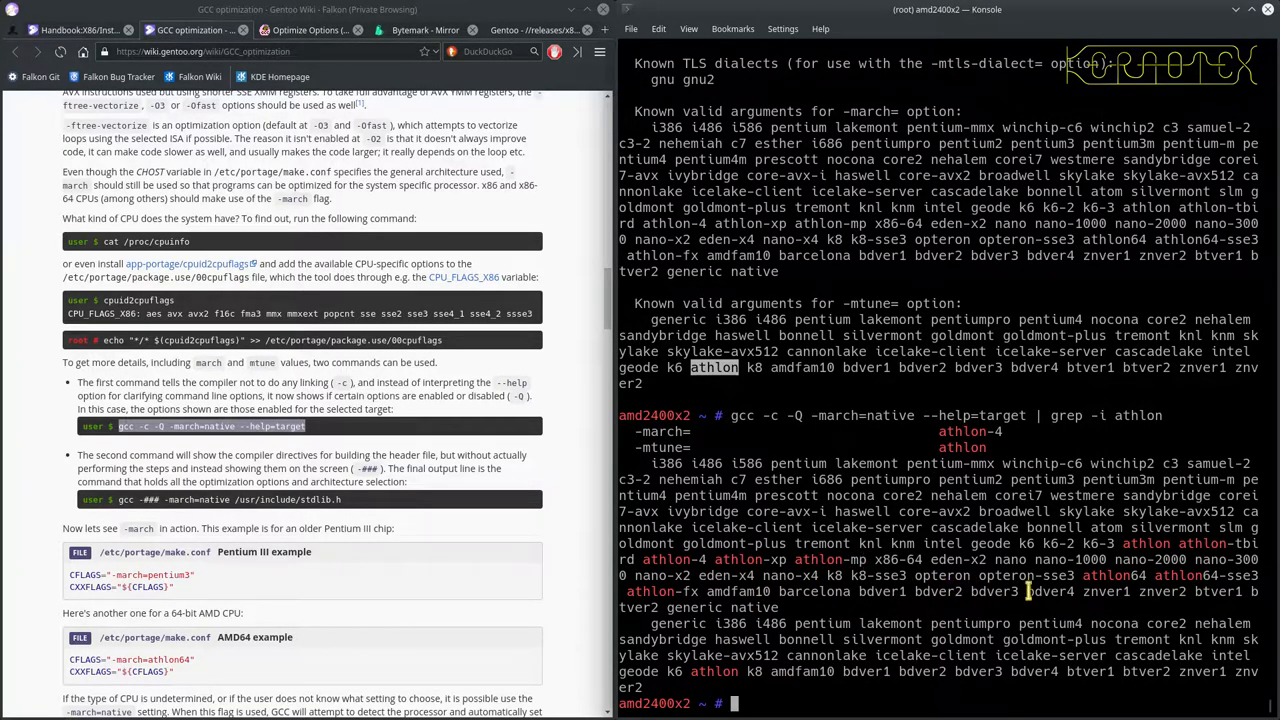
pyautogui.moveTo(704, 638)
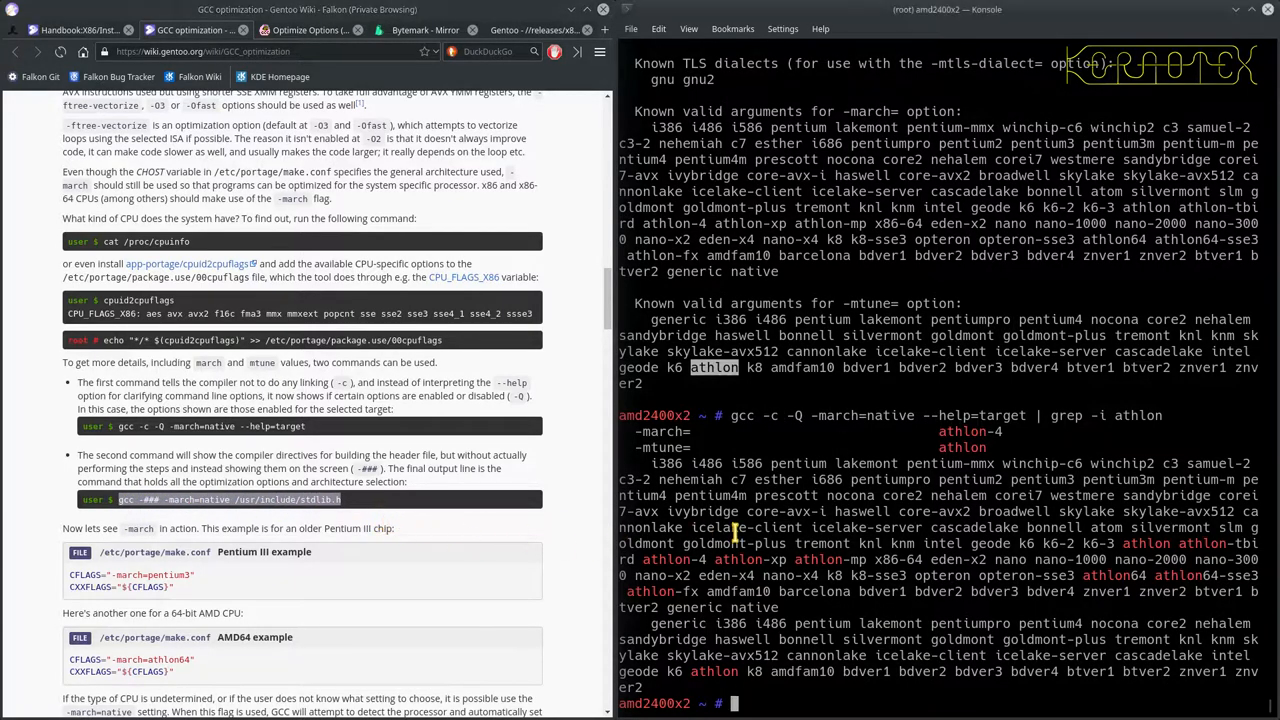
# - Run 'gcc -### -march=native /usr/include/stdlib.h' to reveal the full native flag list with -march=athlon-4
pyautogui.press('Return')
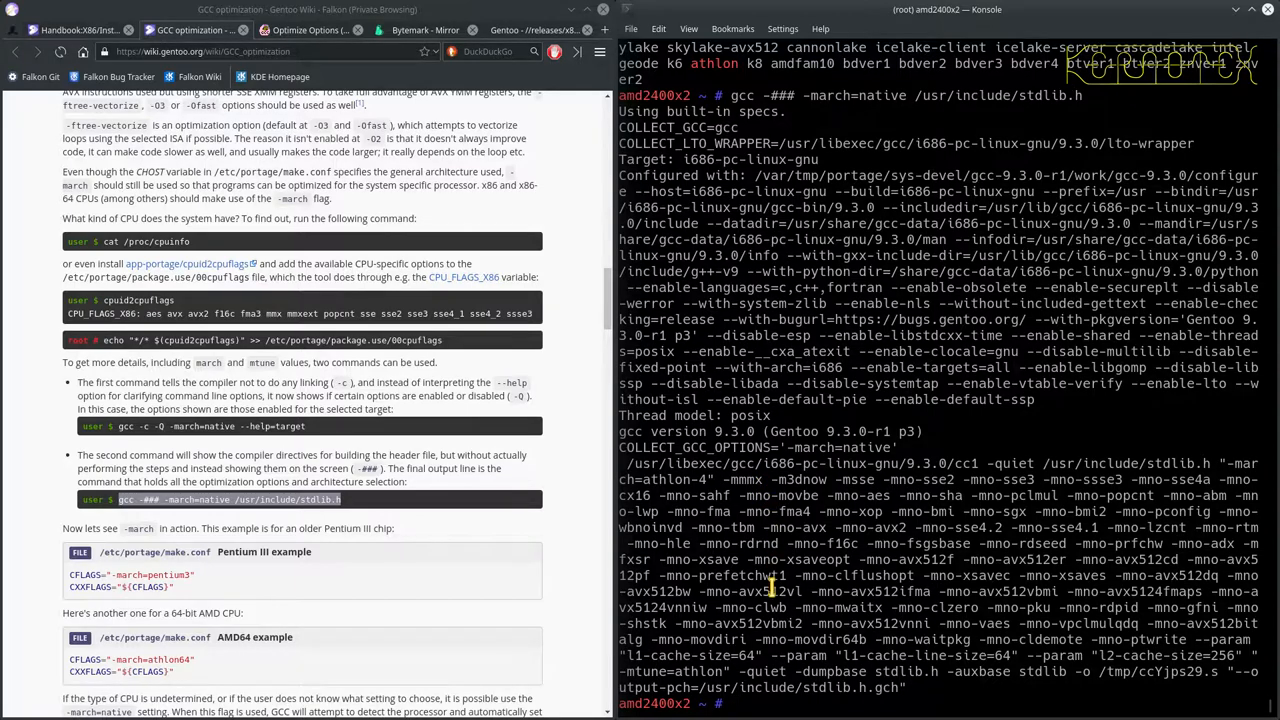
pyautogui.moveTo(656, 480)
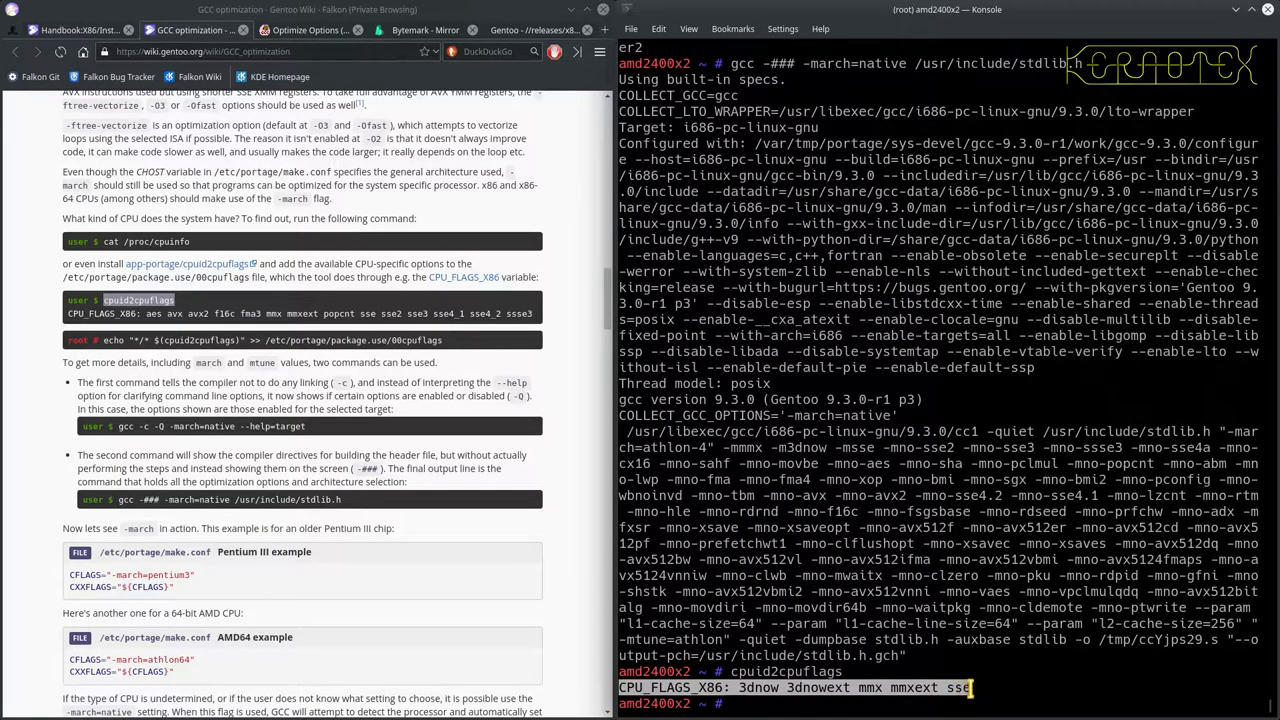
# - Load /etc/portage/make.conf in nano after cpuid2cpuflags reports 3dnow 3dnowext mmx mmxext sse
pyautogui.write('nano')
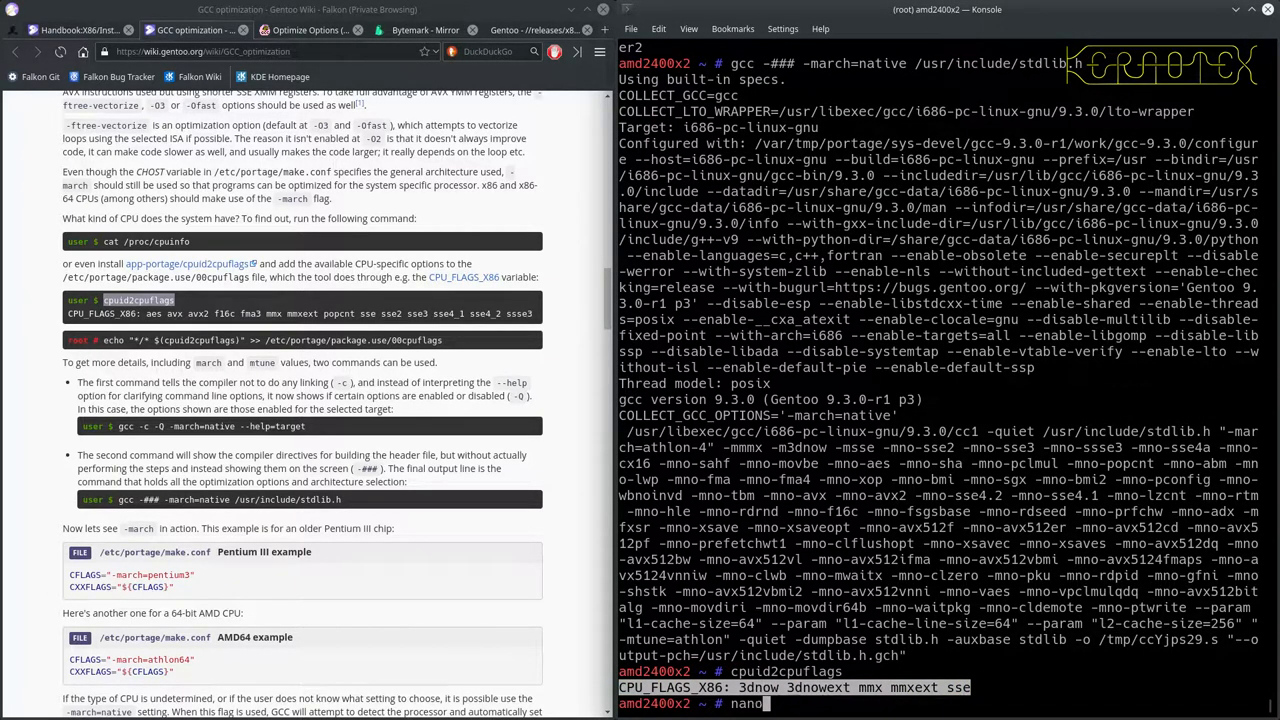
pyautogui.write('/etc/')
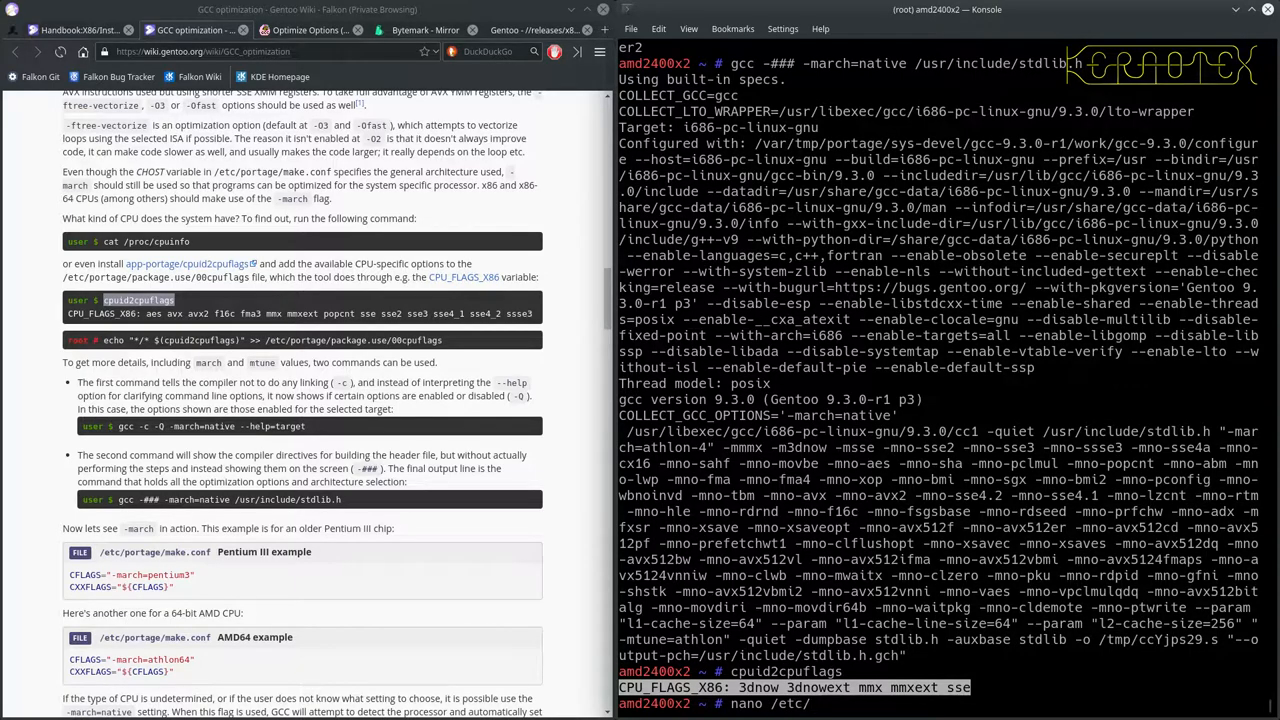
pyautogui.write('portage/m')
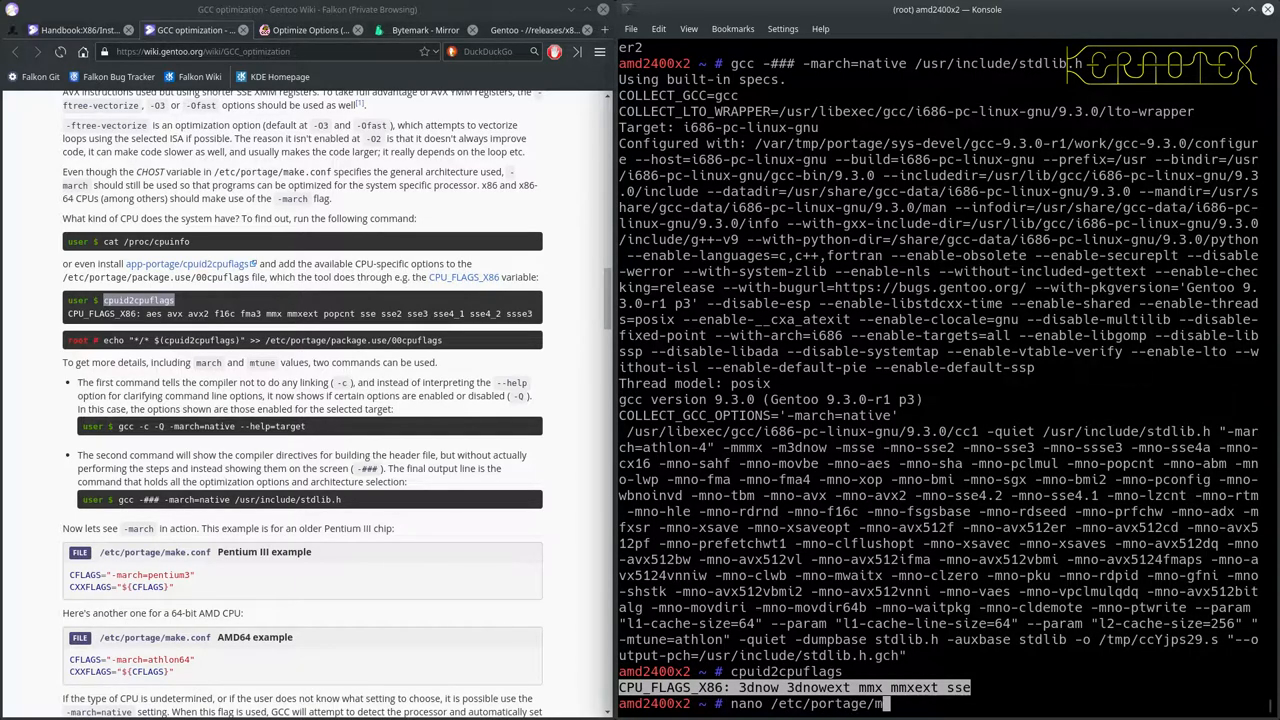
pyautogui.write('ake.')
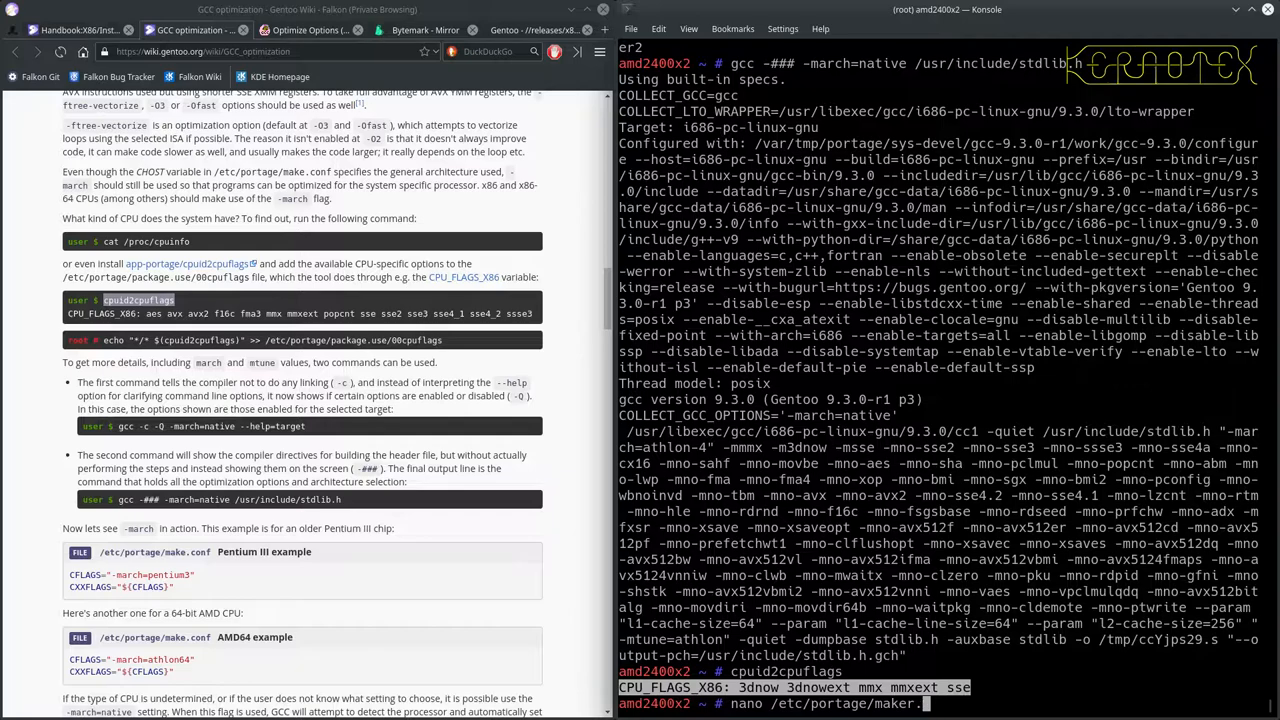
pyautogui.press('Return')
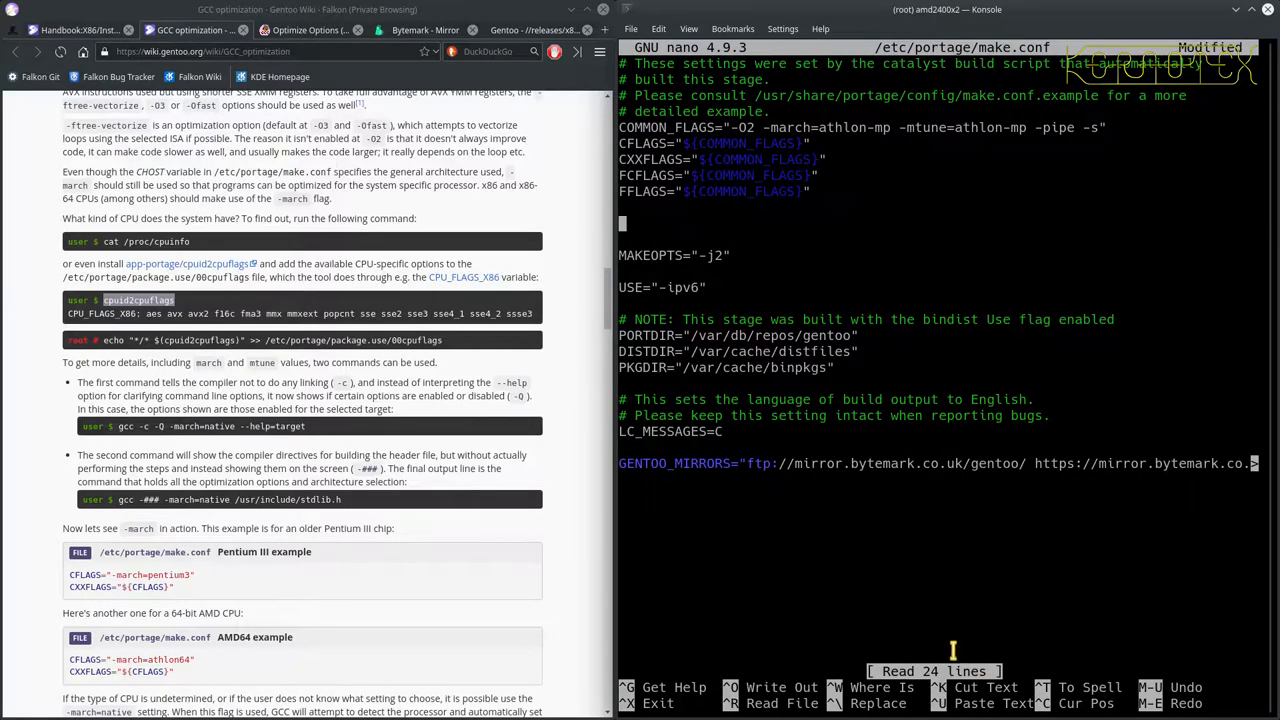
# - Add CPU_FLAGS_X86="3dnow 3dnowext mmx mmxext sse" below FFLAGS, then save make.conf and exit nano
pyautogui.write('CPU_FLAGS_X86: 3dnow 3dnowext mmx mmxext sse"')
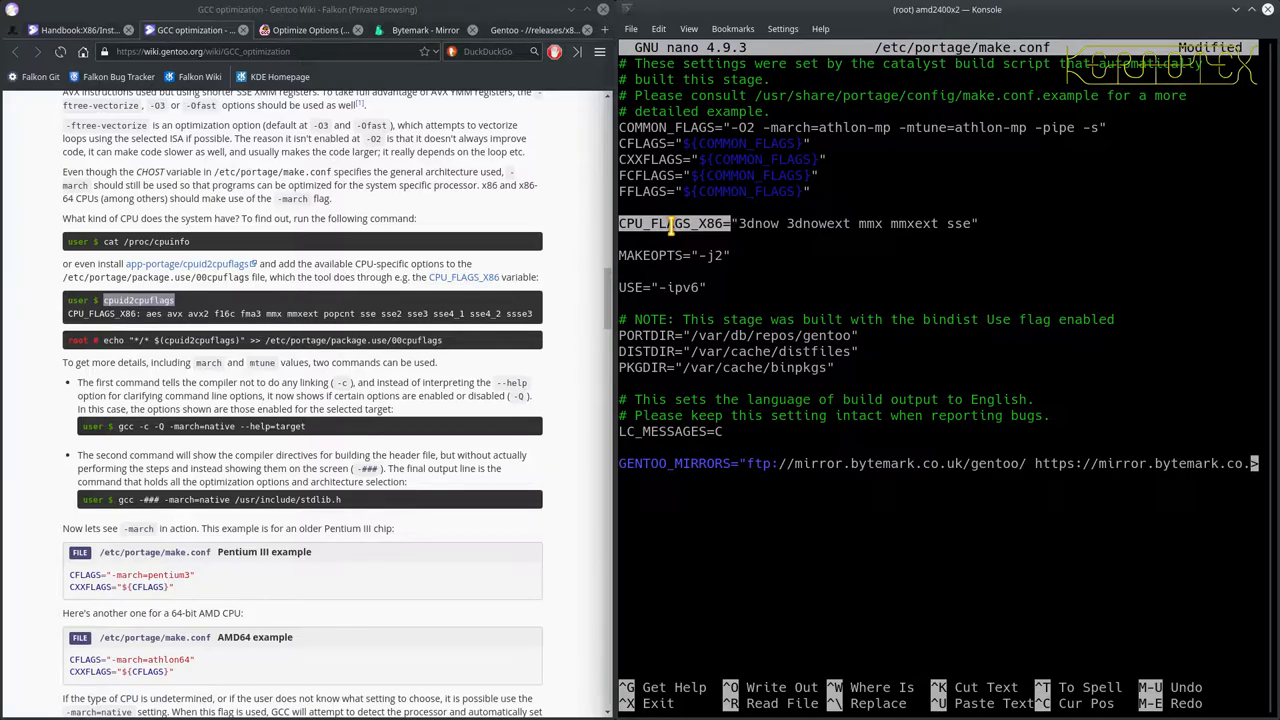
pyautogui.press('ctrl+x')
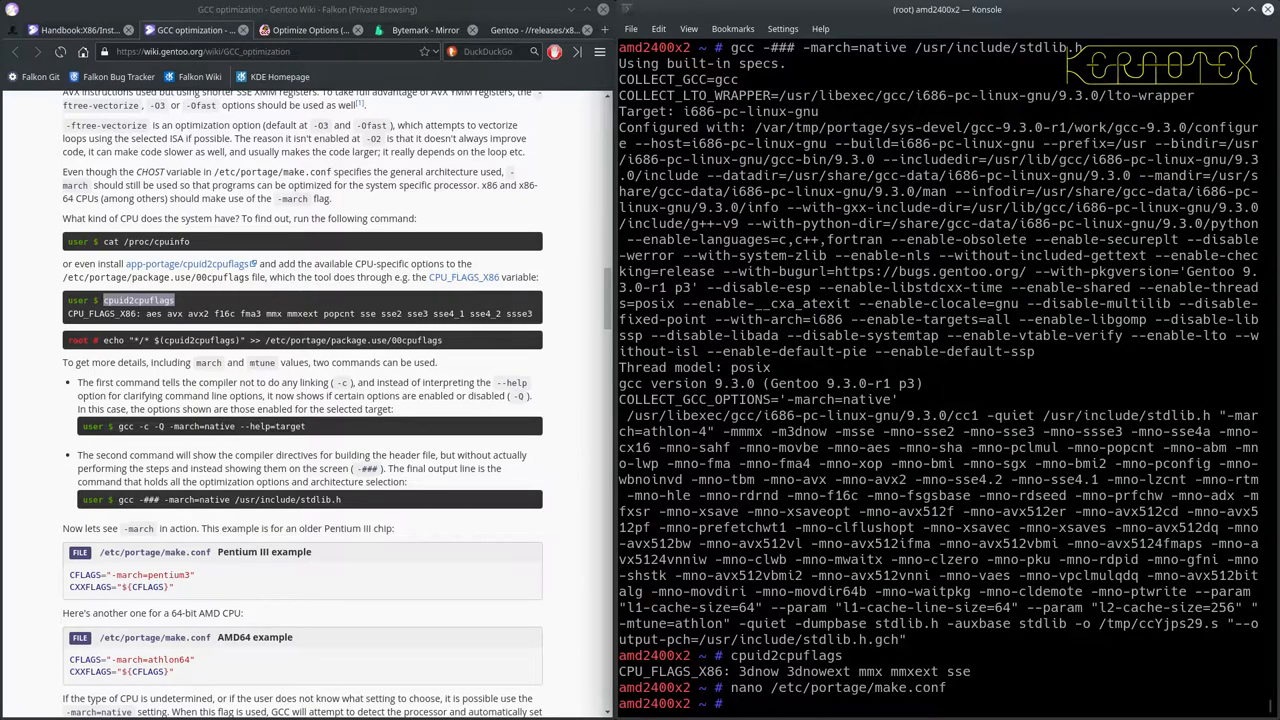
pyautogui.write('emerge cpuid2 -av')
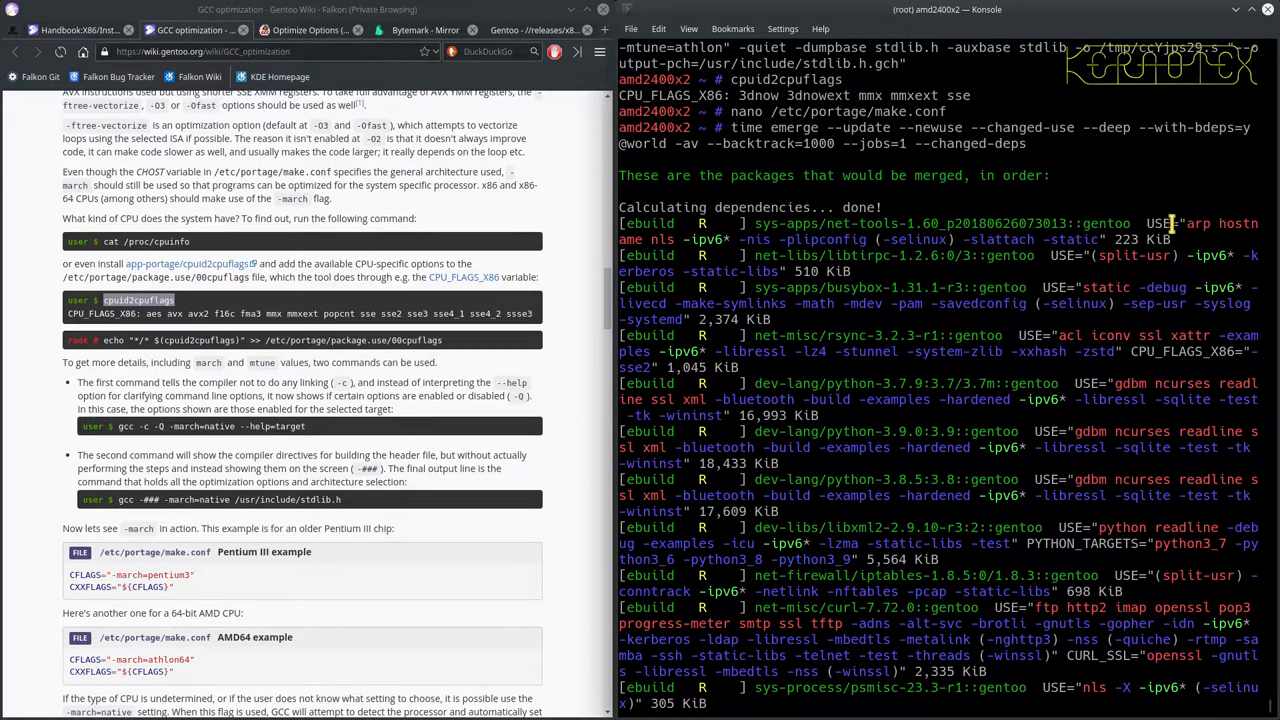
pyautogui.moveTo(970, 318)
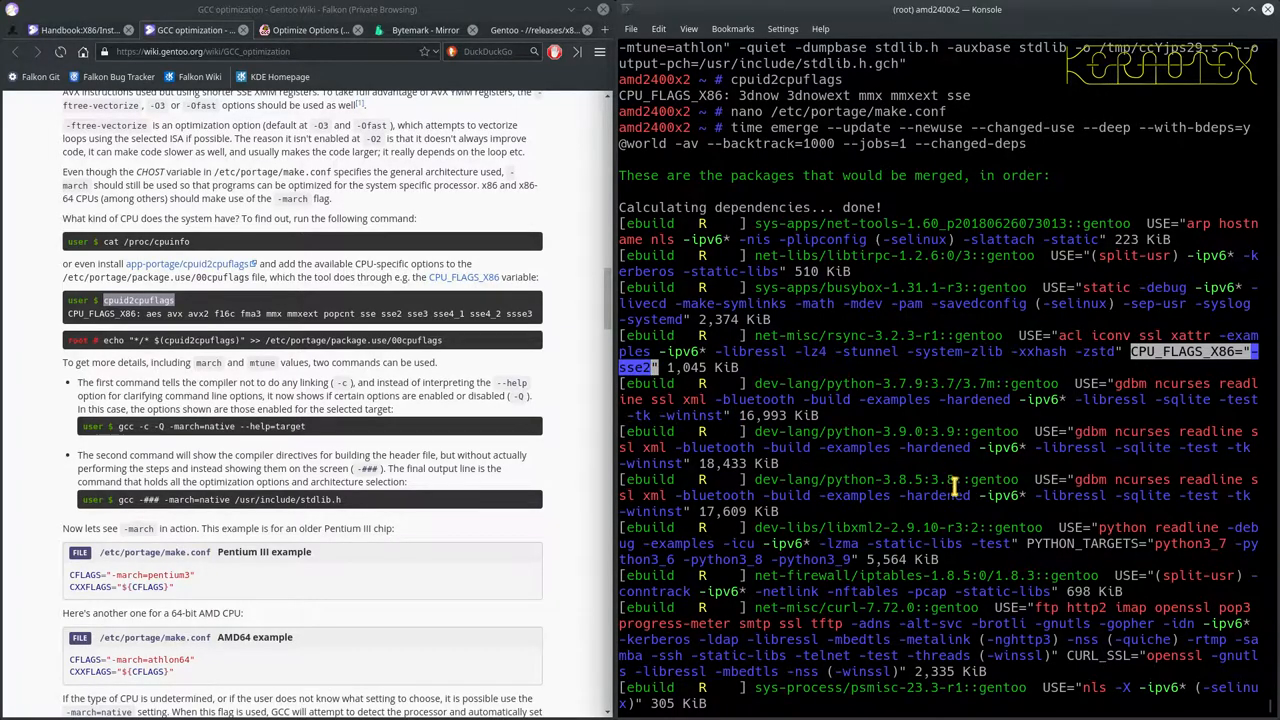
pyautogui.scroll(-3)
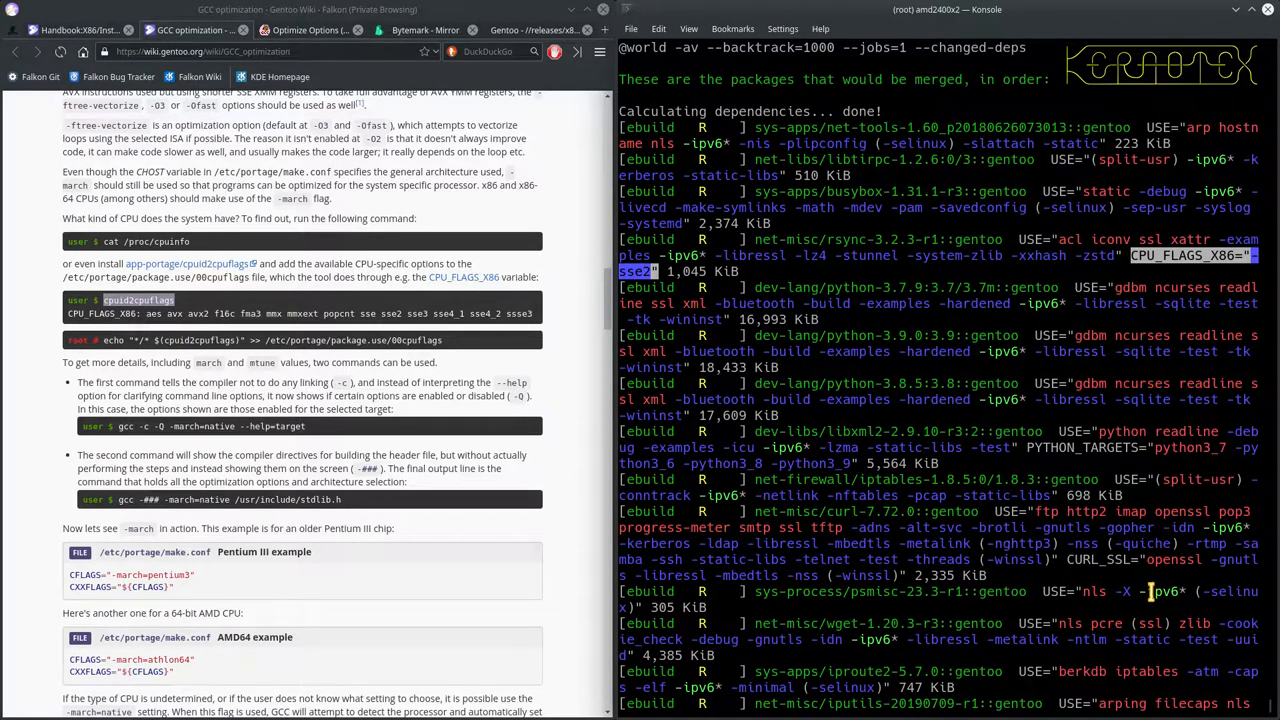
pyautogui.scroll(-3)
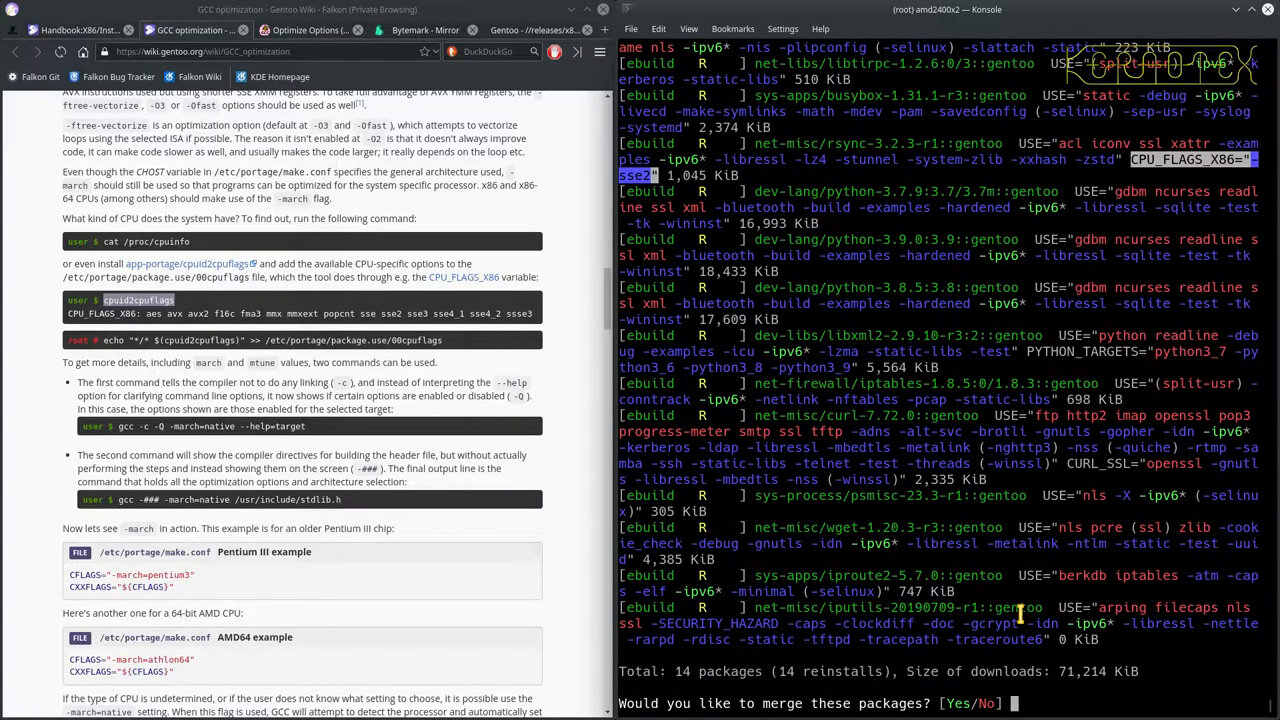
pyautogui.write('n')
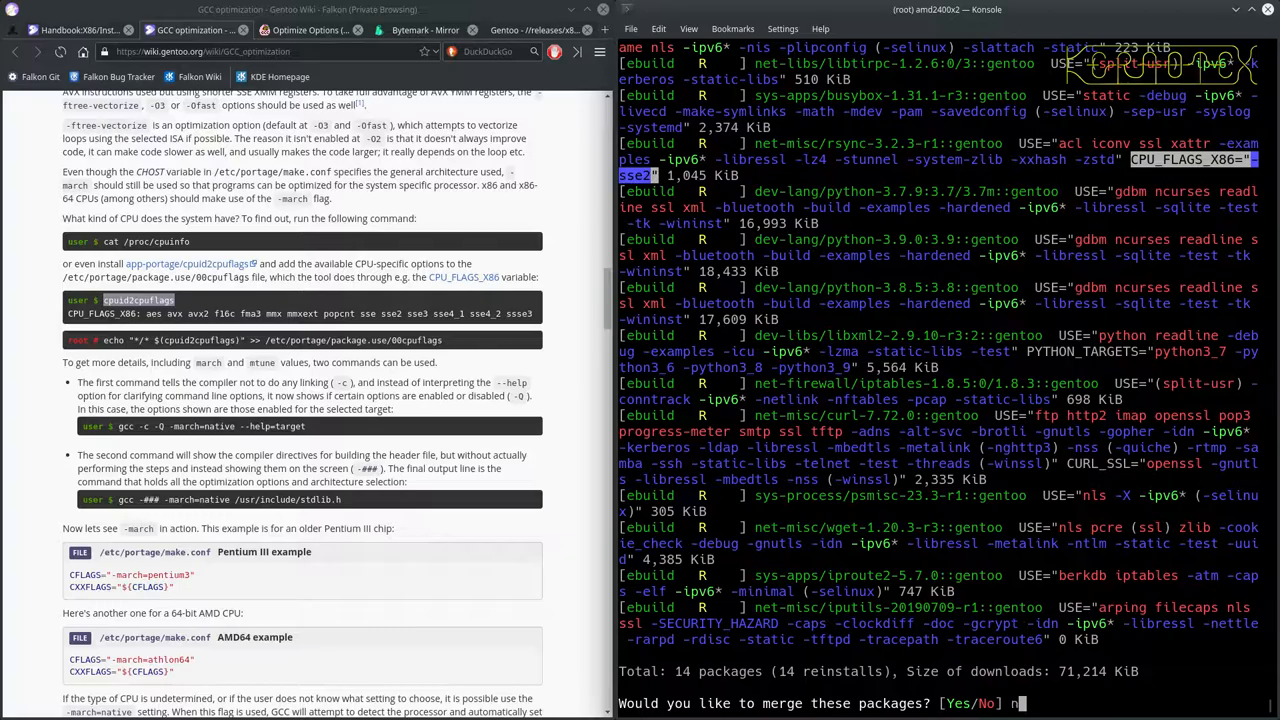